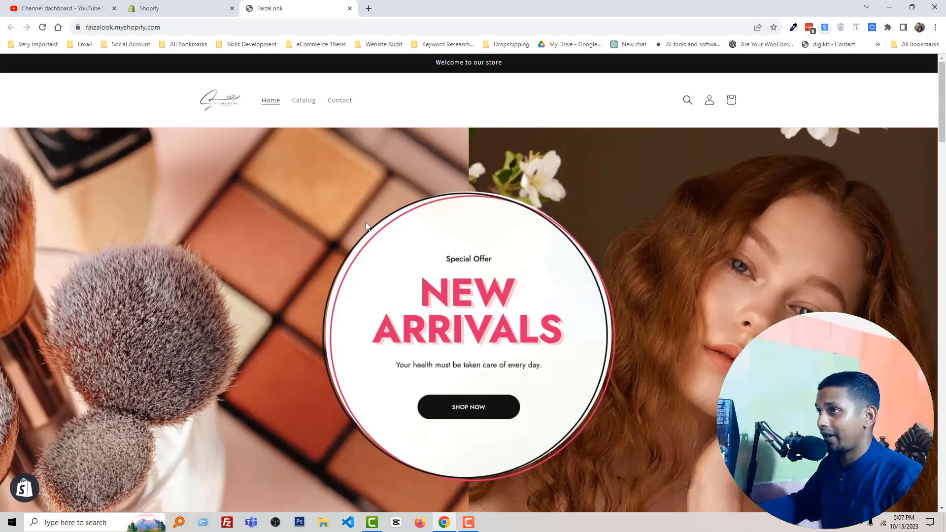
pyautogui.moveTo(374, 241)
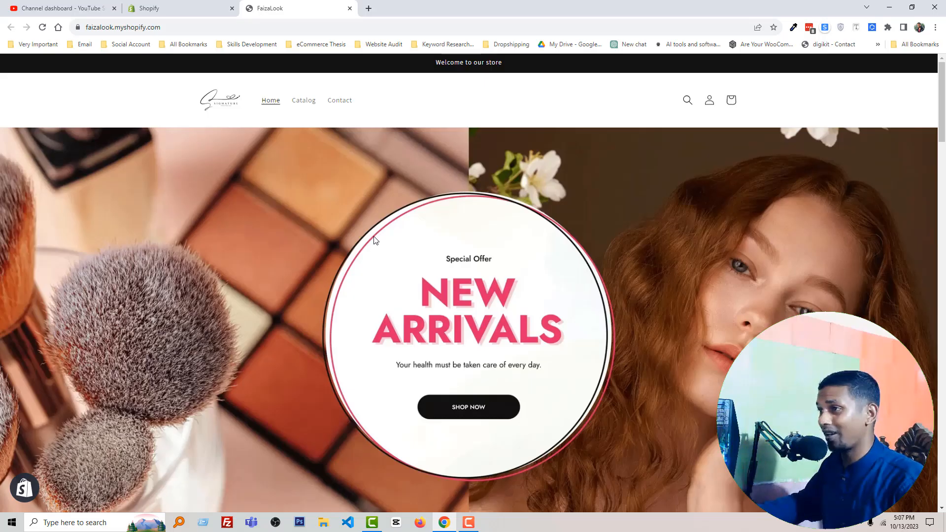
# Scroll through the storefront page and open Chrome DevTools via Inspect.
pyautogui.scroll(-3)
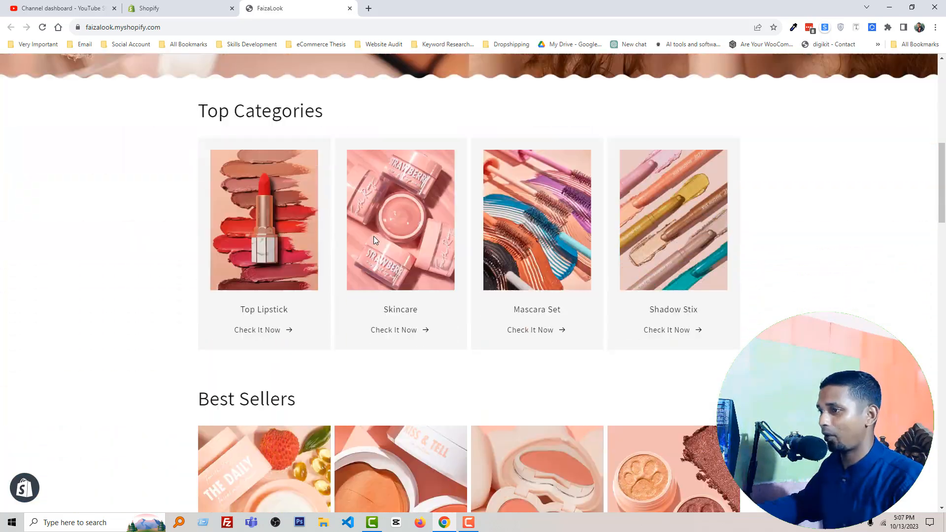
pyautogui.scroll(-3)
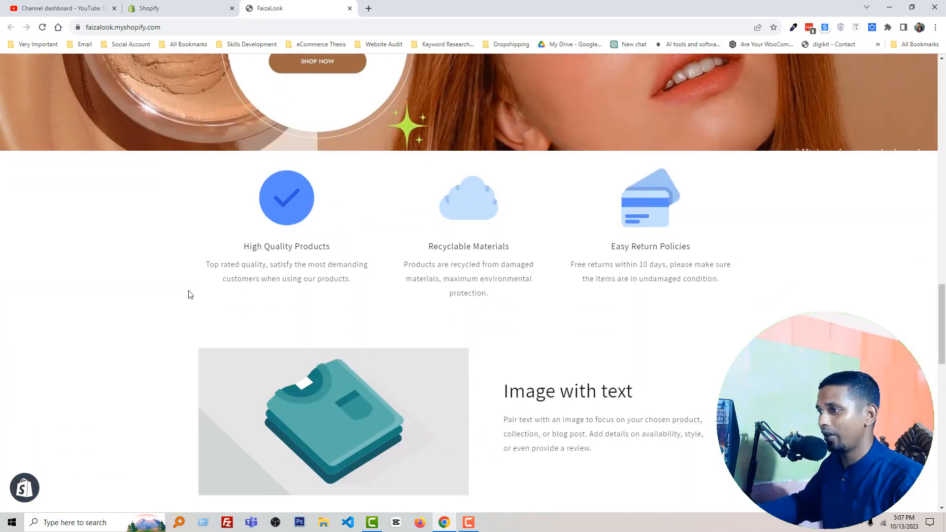
pyautogui.scroll(-3)
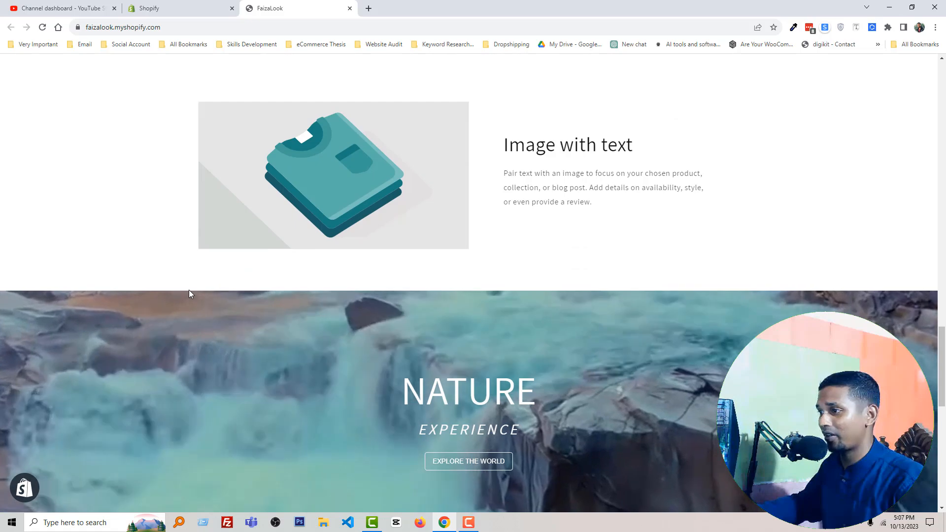
pyautogui.scroll(-3)
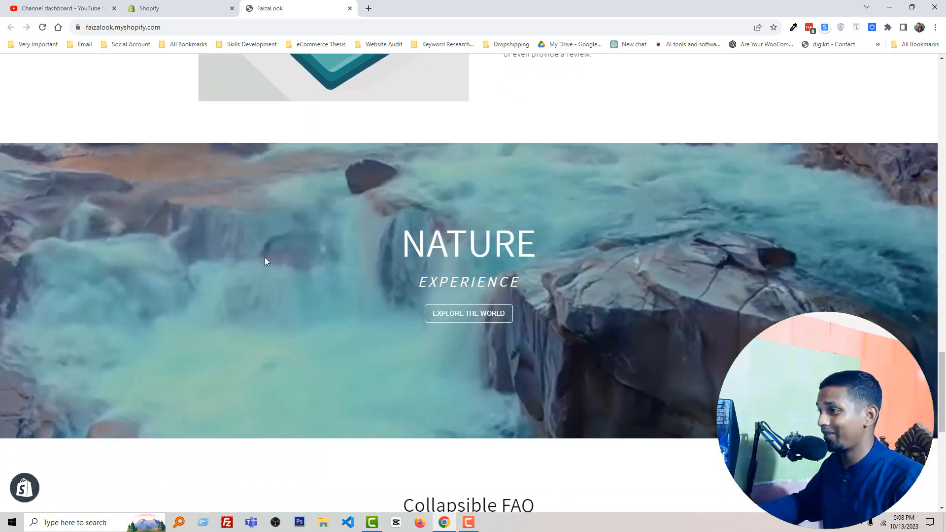
pyautogui.scroll(3)
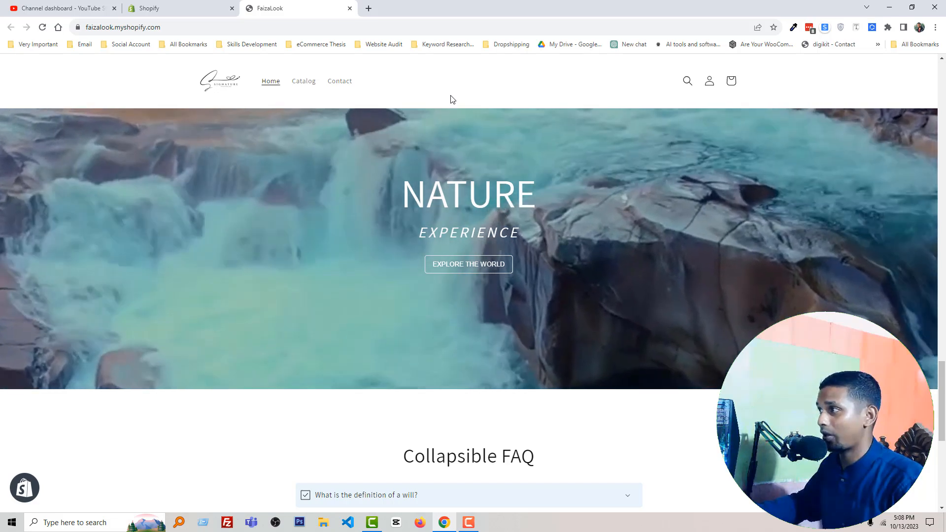
pyautogui.rightClick(451, 99)
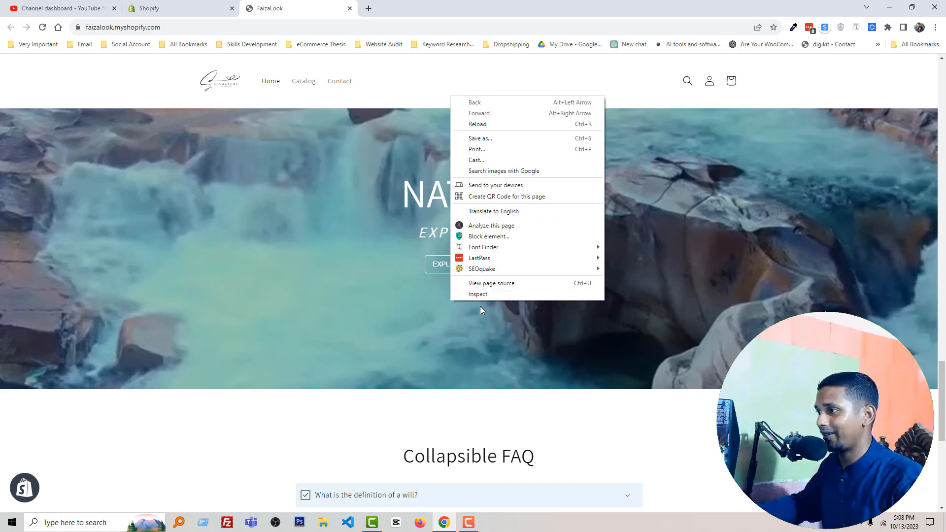
pyautogui.click(482, 299)
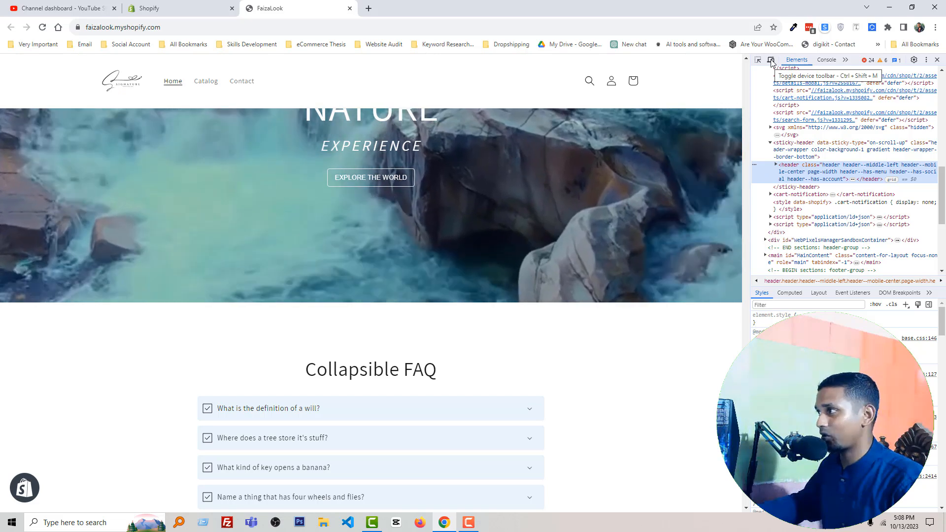
# Preview the NATURE EXPERIENCE video at iPhone SE size, then return to desktop width.
pyautogui.click(771, 59)
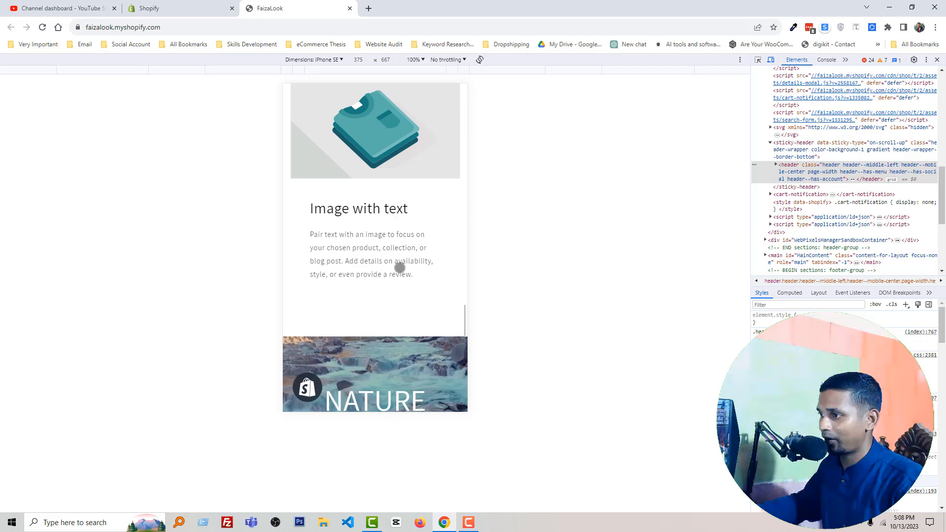
pyautogui.scroll(-3)
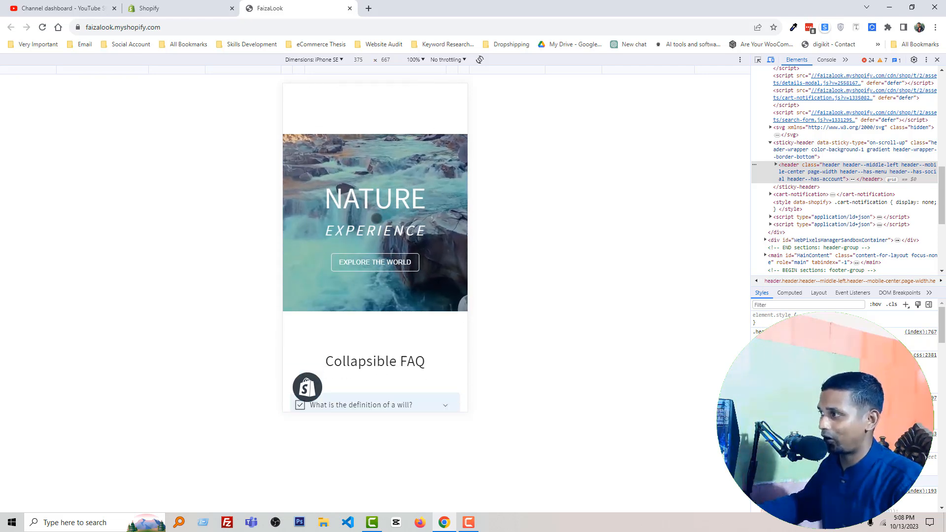
pyautogui.scroll(-3)
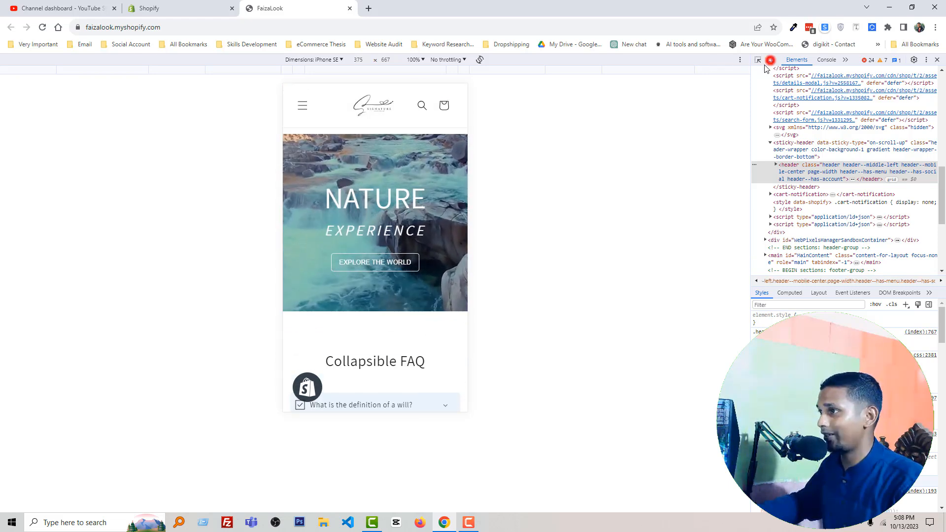
pyautogui.click(759, 59)
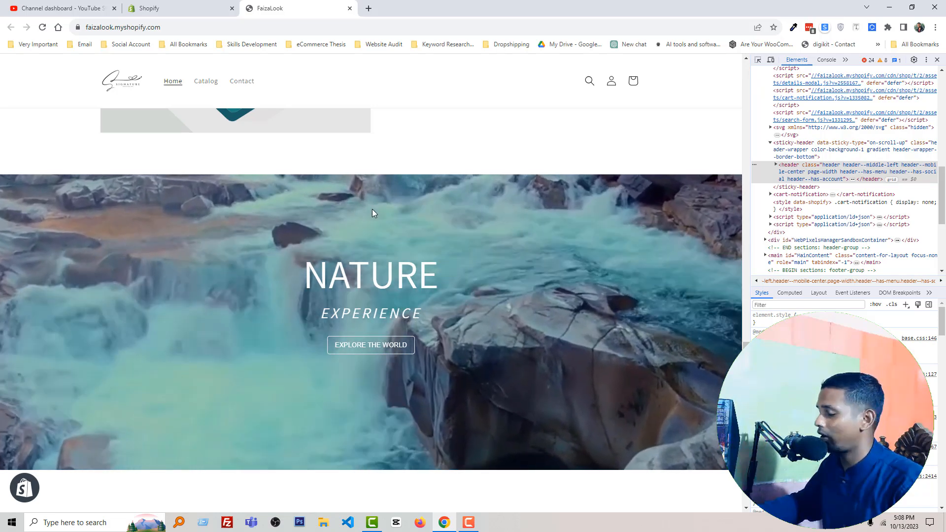
pyautogui.scroll(-3)
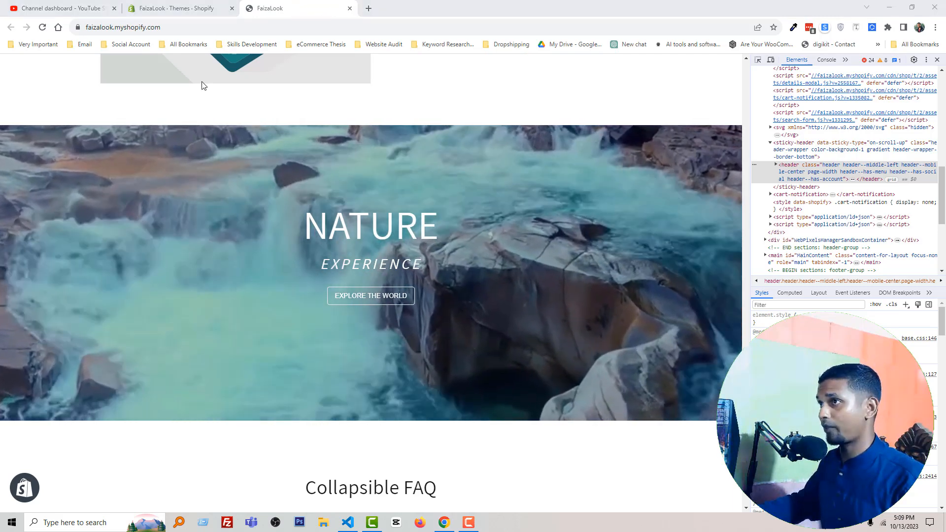
# From the admin's Online Store > Themes, customize the current Updated copy of Dawn theme.
pyautogui.click(176, 8)
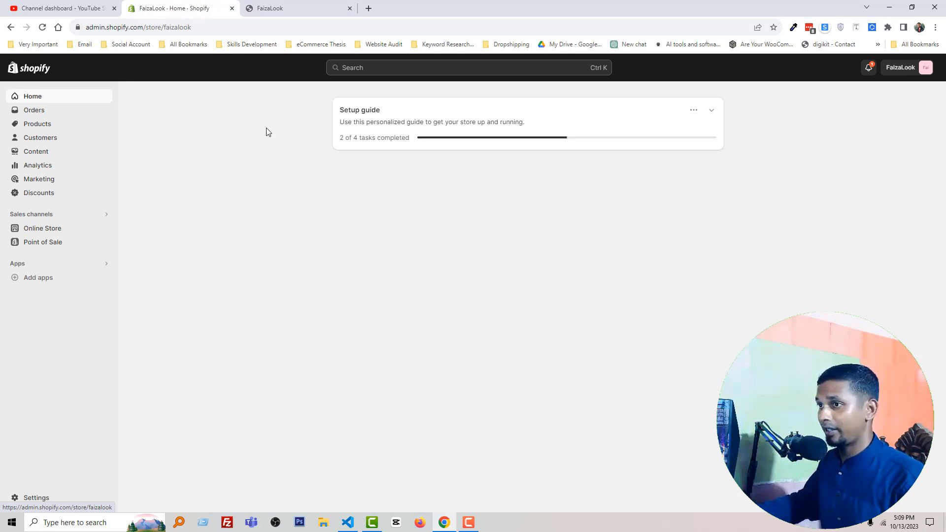
pyautogui.click(42, 228)
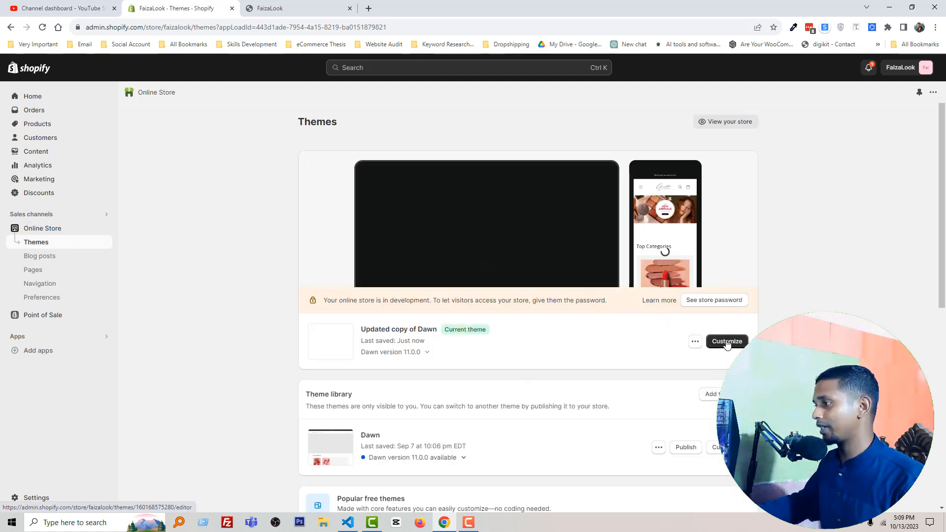
pyautogui.click(726, 341)
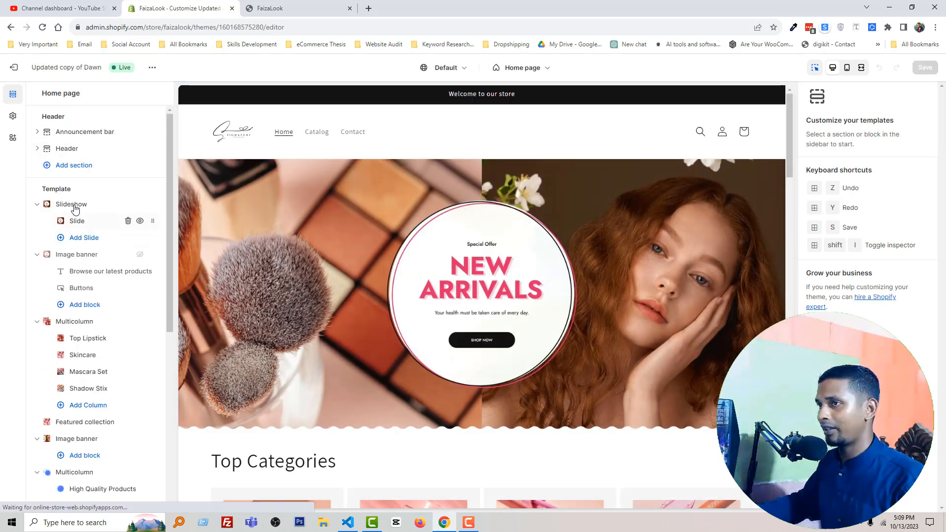
pyautogui.scroll(-3)
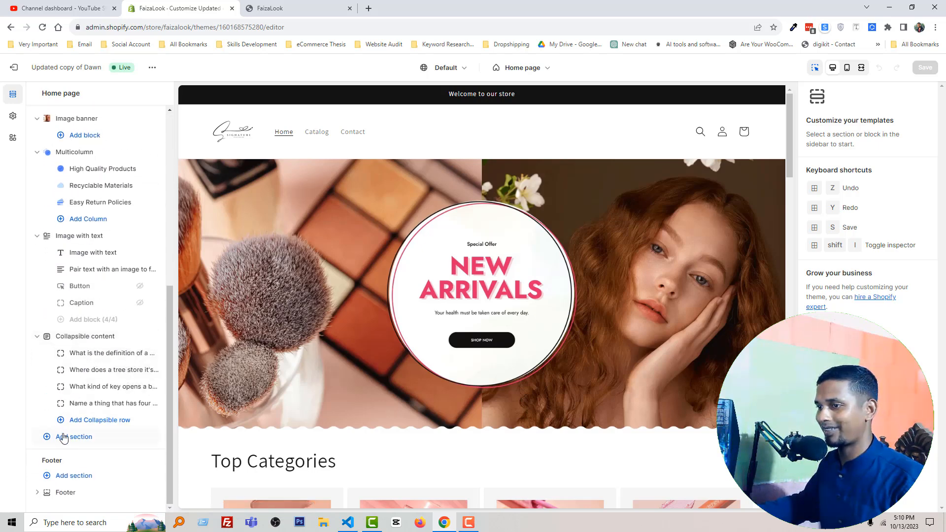
# Add a Custom Liquid section after the Collapsible FAQ on the home page template.
pyautogui.click(74, 436)
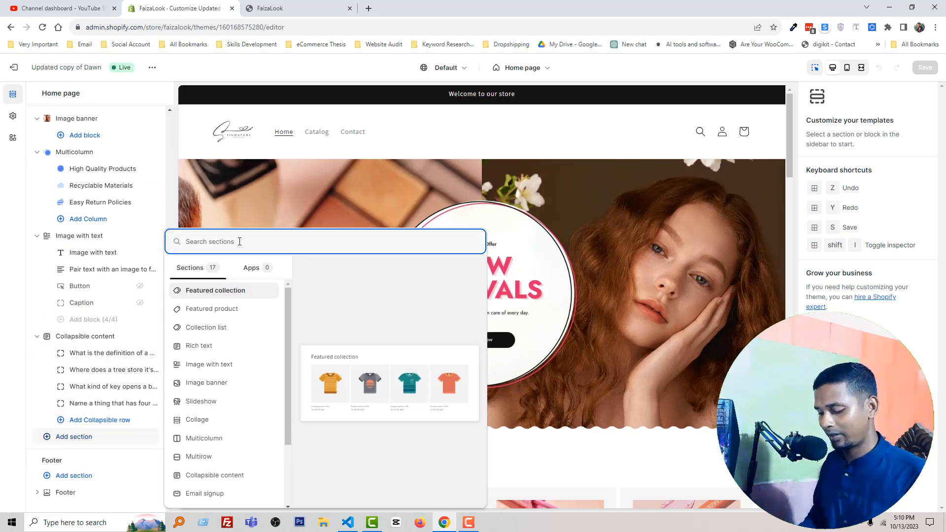
pyautogui.write('liquid')
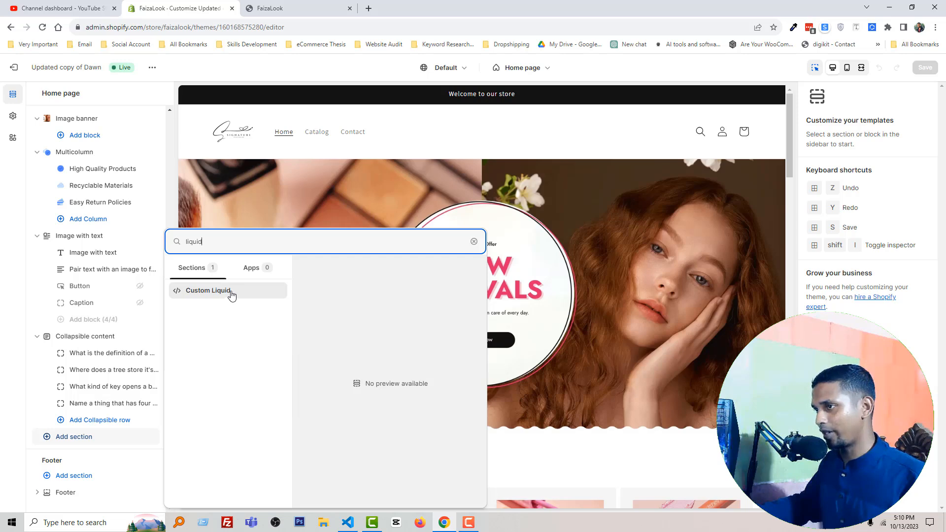
pyautogui.click(208, 290)
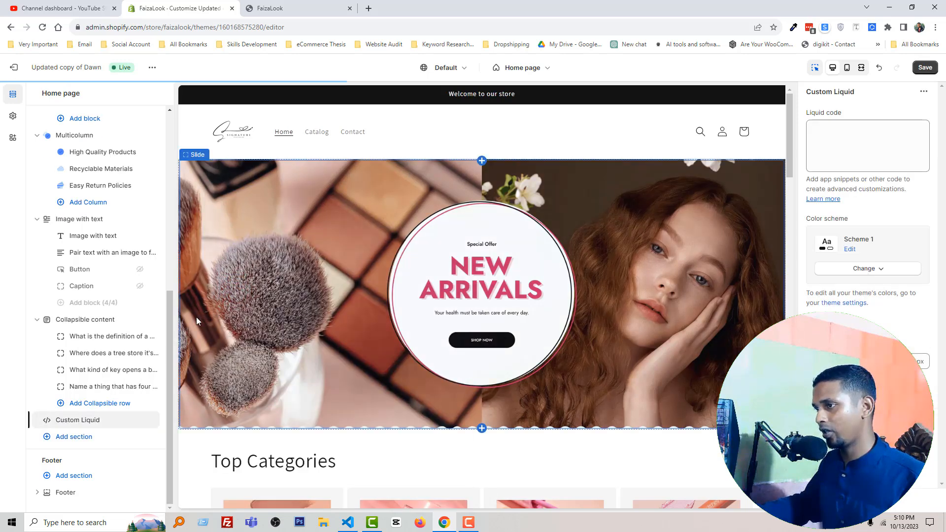
pyautogui.click(77, 420)
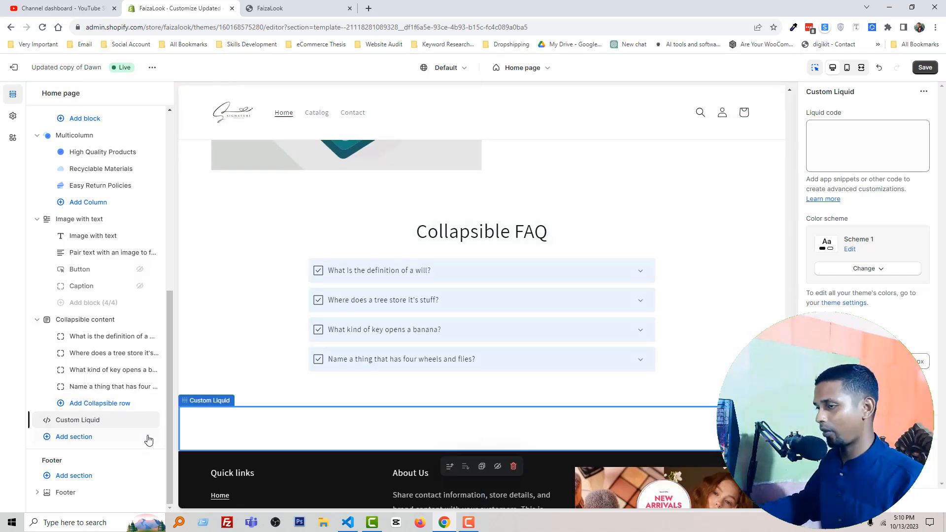
pyautogui.moveTo(335, 465)
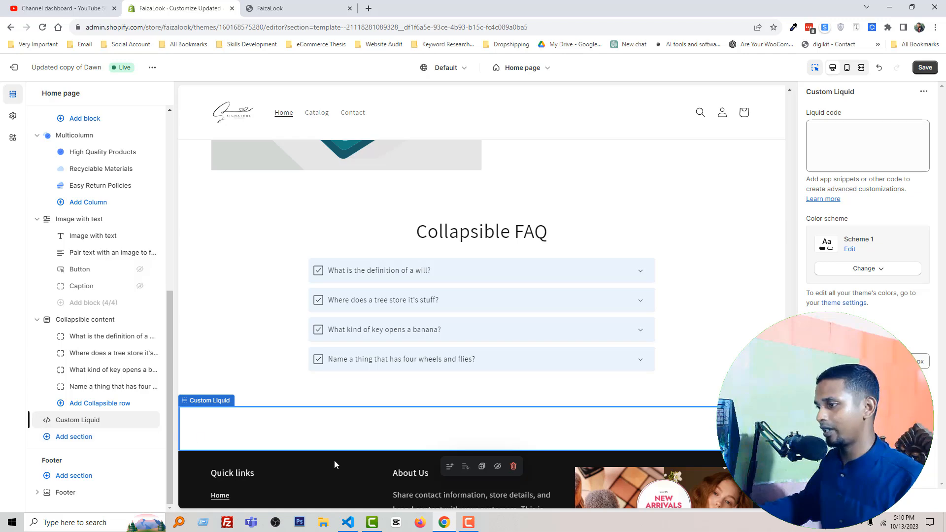
# In VS Code, select all of the NATURE video banner code and copy it.
pyautogui.click(347, 522)
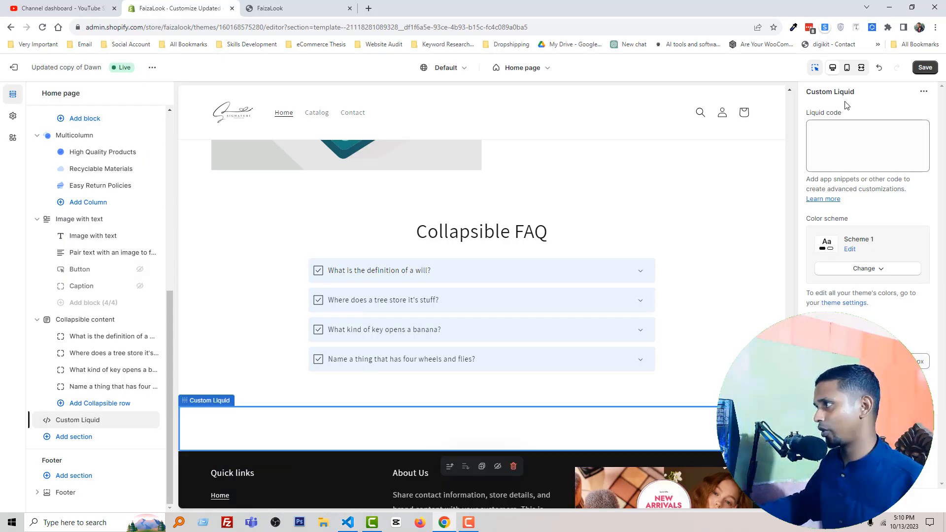
pyautogui.click(868, 146)
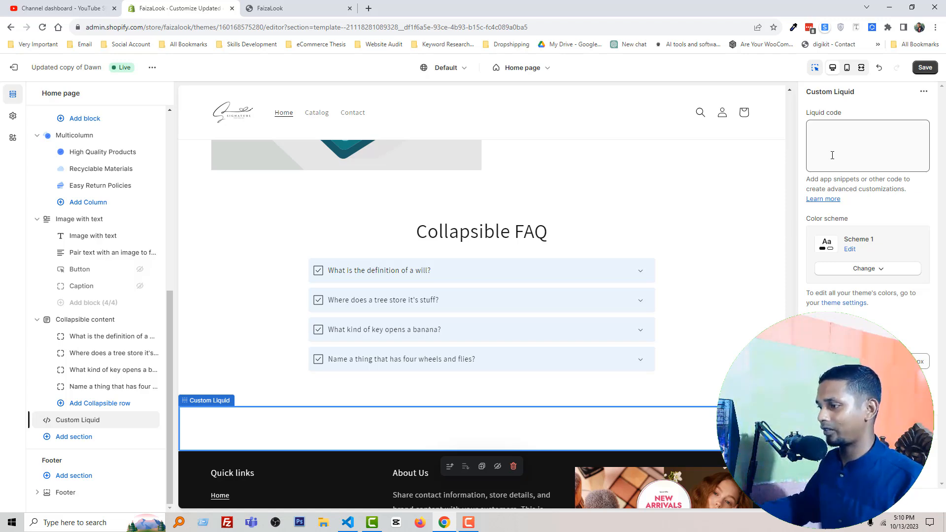
pyautogui.click(346, 522)
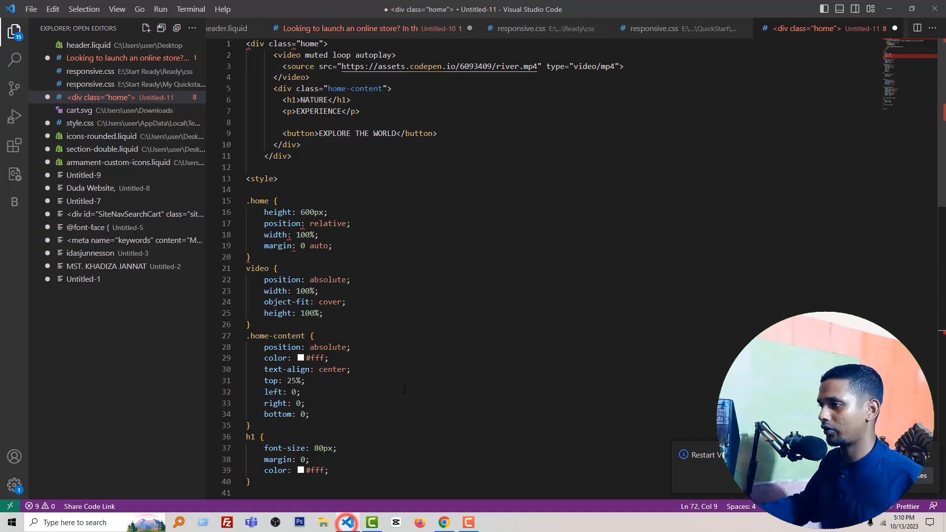
pyautogui.press('ctrl+a')
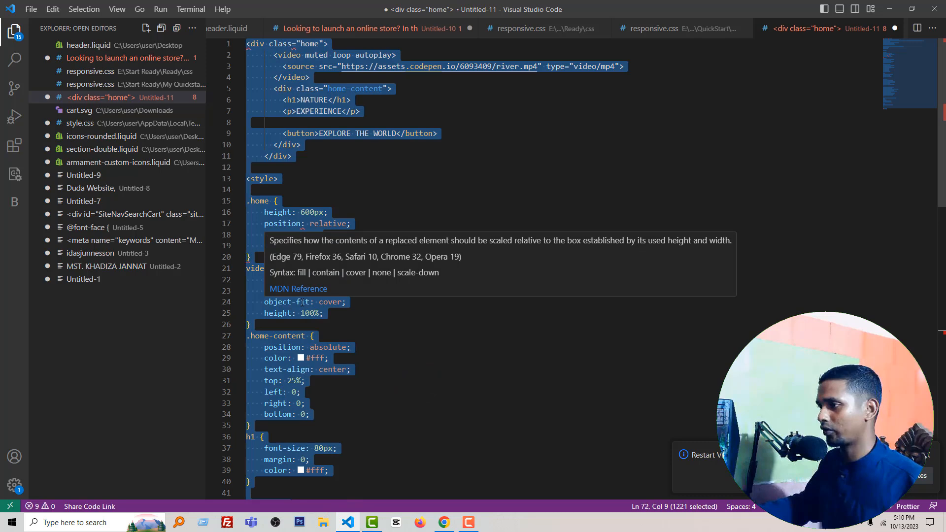
pyautogui.rightClick(333, 272)
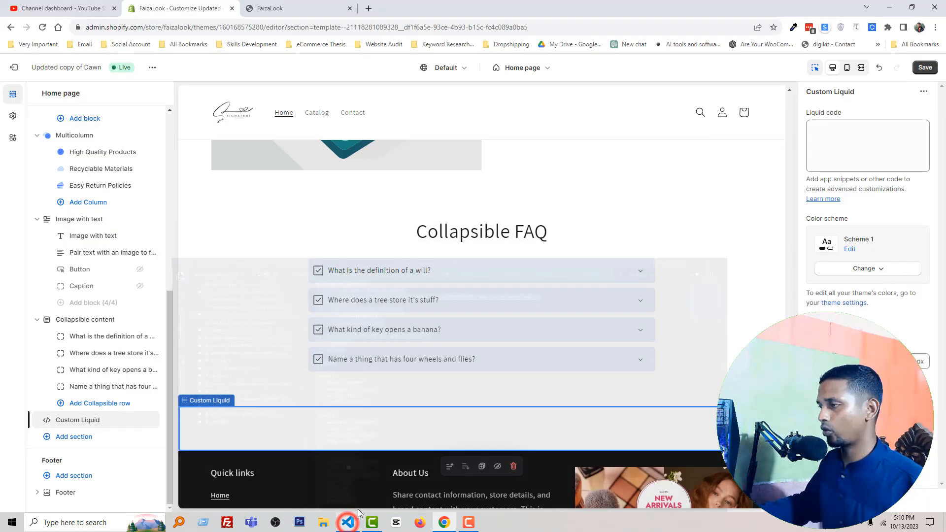
# Paste the banner code into the Liquid box, move Custom Liquid above Collapsible content, and save.
pyautogui.click(867, 146)
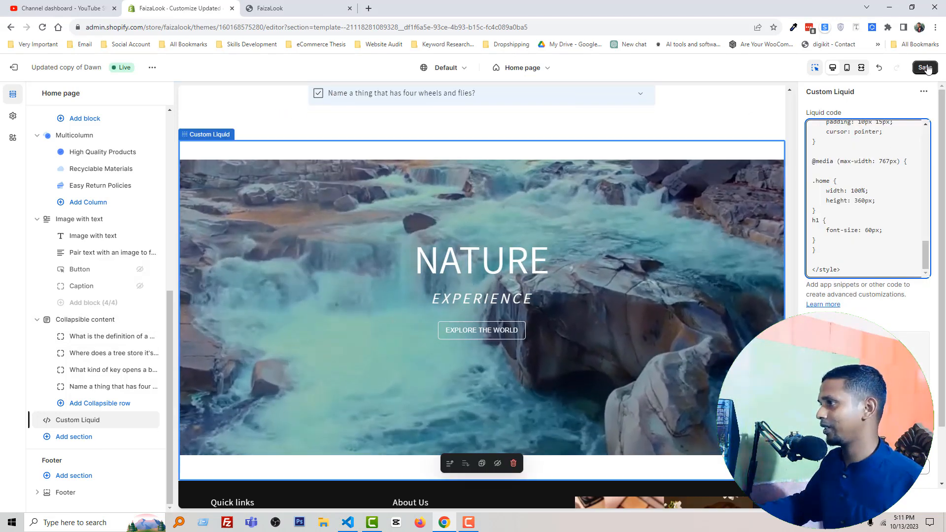
pyautogui.click(923, 68)
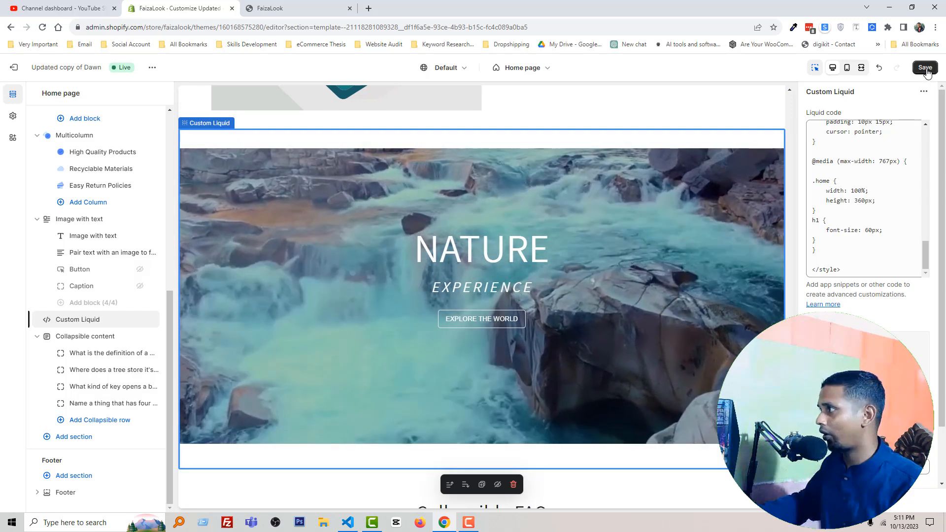
pyautogui.click(925, 67)
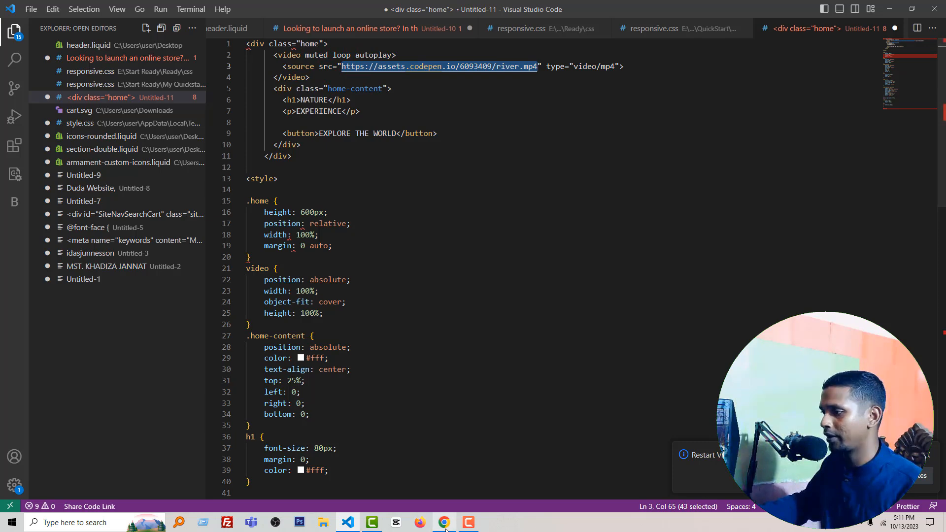
pyautogui.click(443, 522)
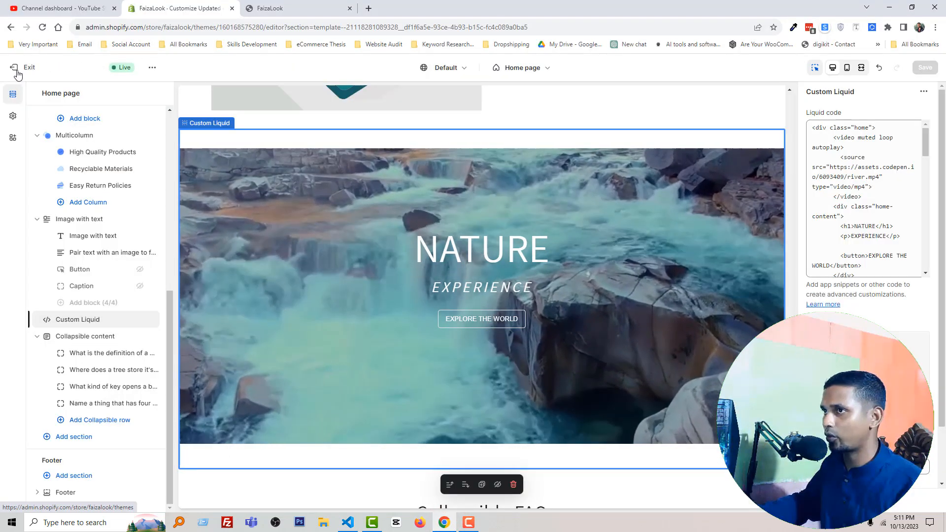
# Exit the theme editor and open the Files library under Content in the admin.
pyautogui.click(28, 67)
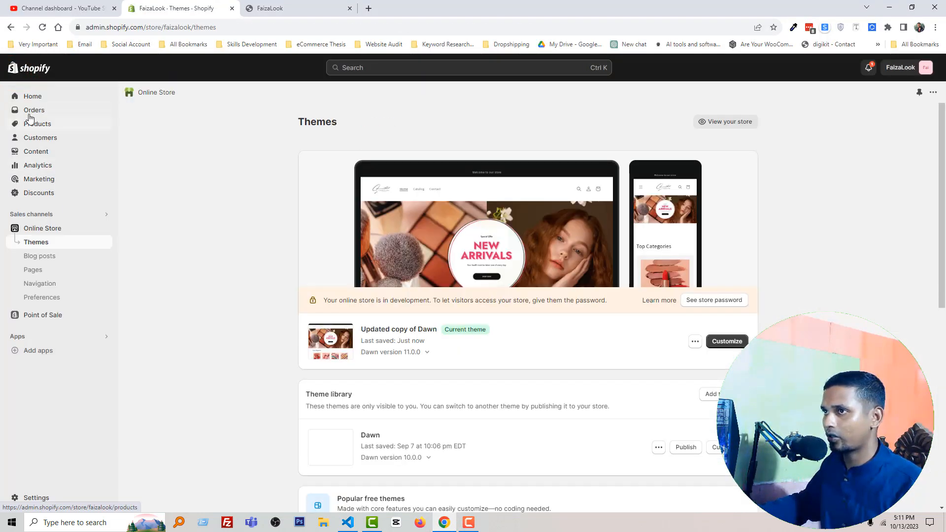
pyautogui.click(35, 151)
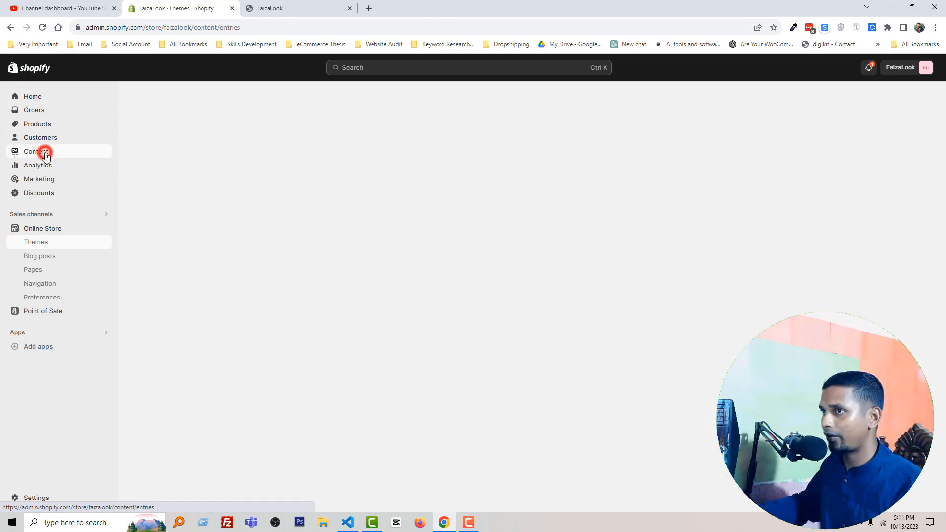
pyautogui.click(30, 178)
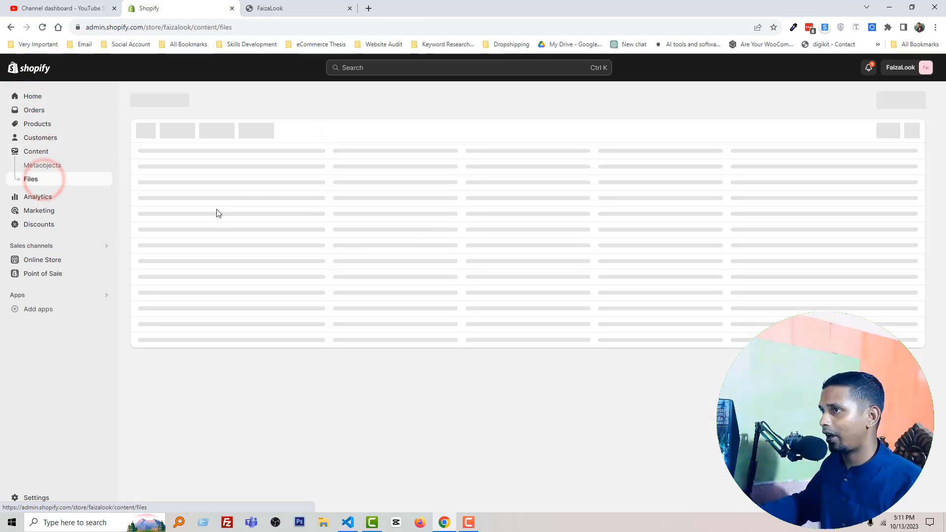
pyautogui.click(30, 178)
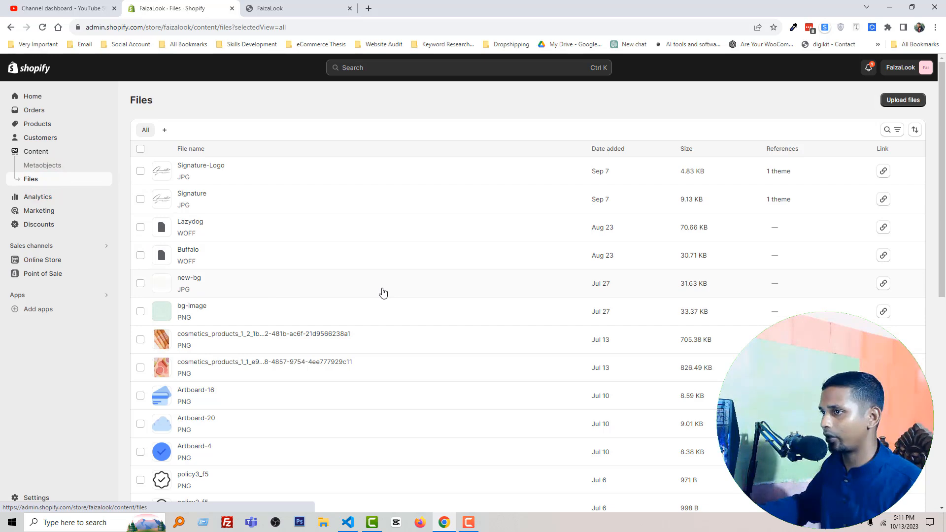
pyautogui.scroll(-3)
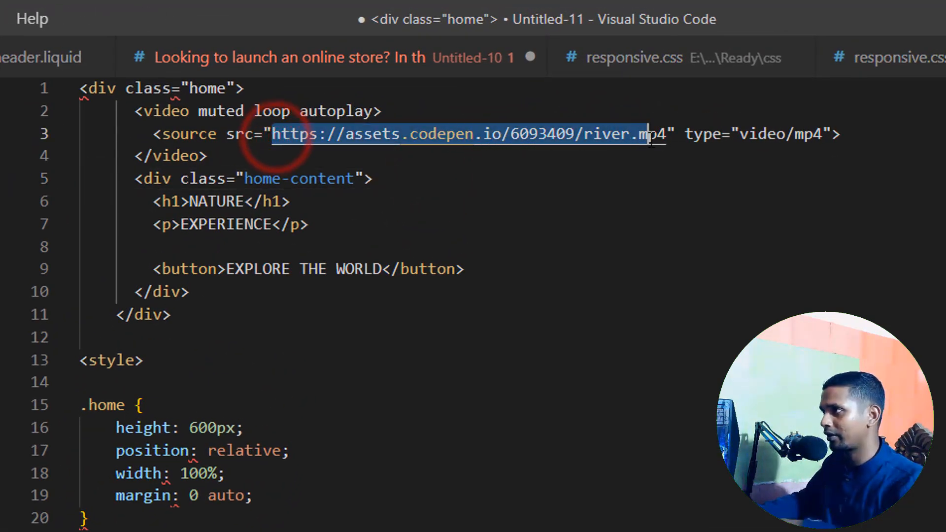
pyautogui.press('Delete')
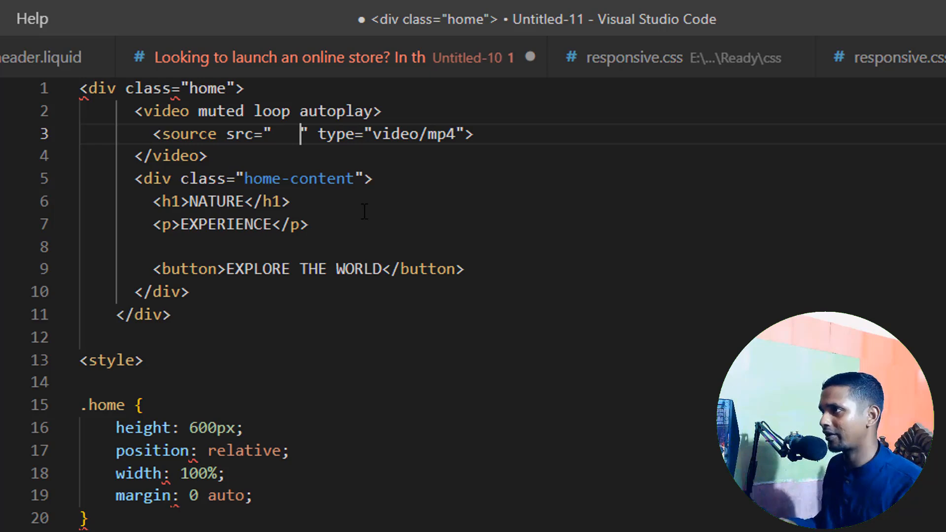
pyautogui.doubleClick(284, 133)
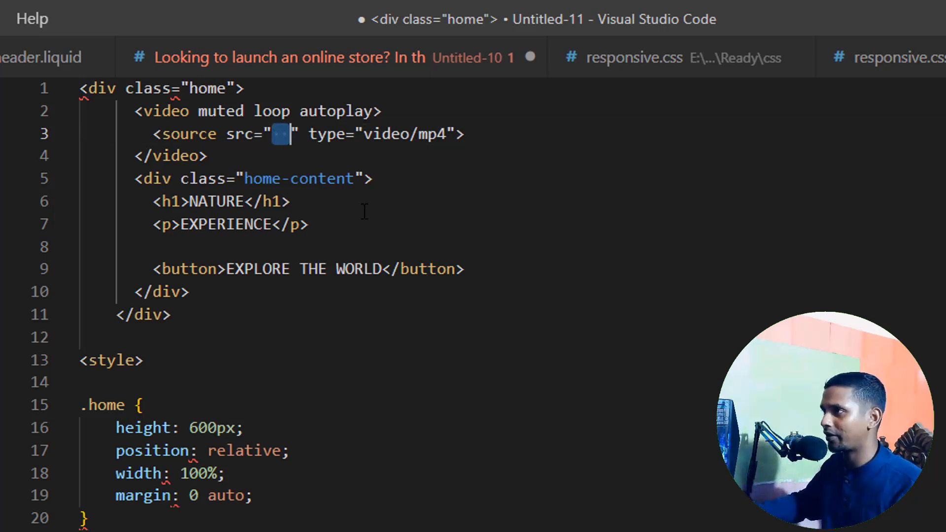
pyautogui.write('https://assets.codepen.io/6093409/river.mp4')
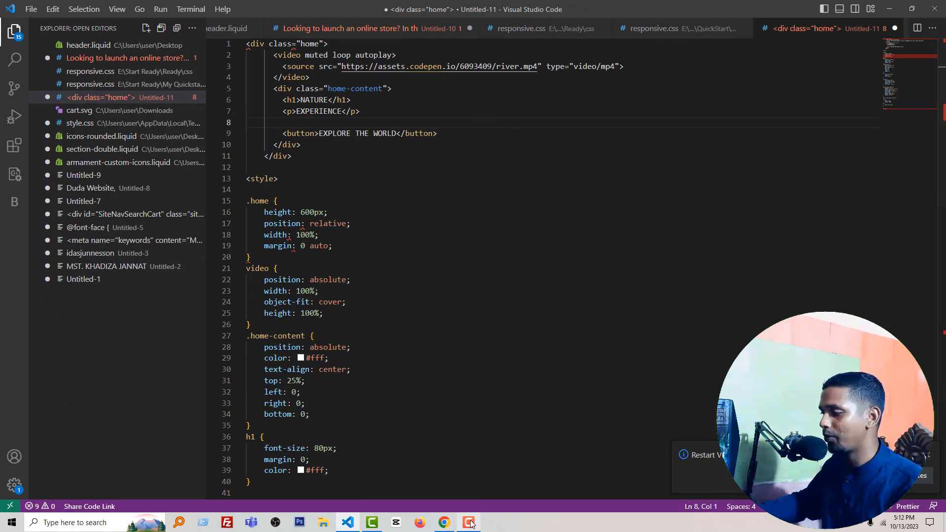
pyautogui.click(443, 523)
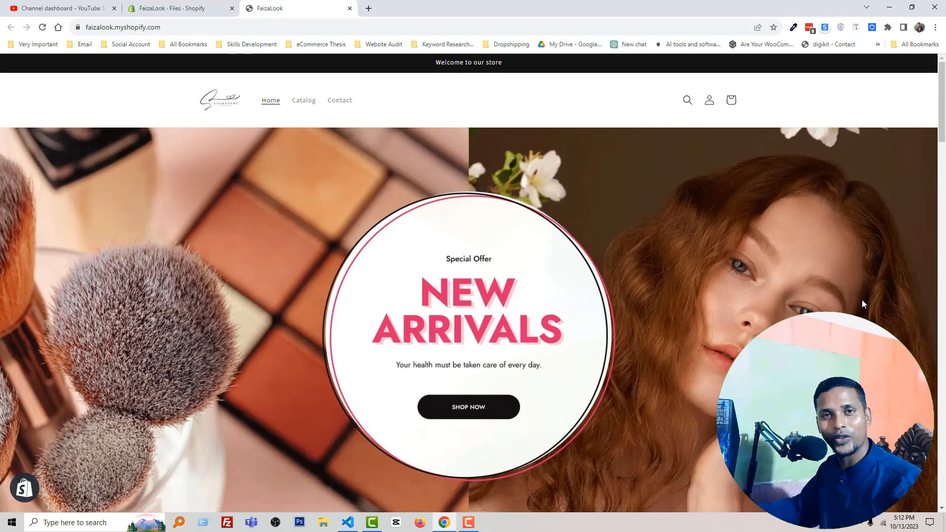